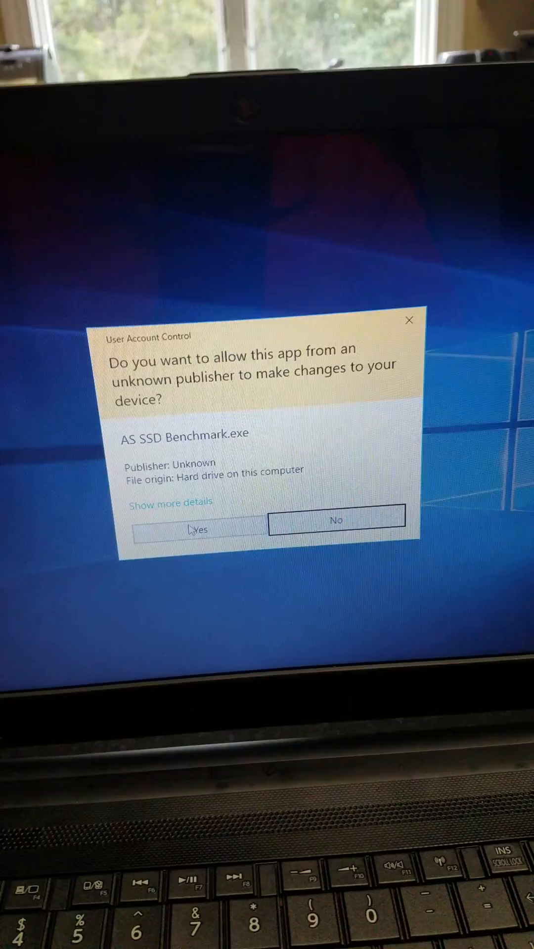
Step: Confirm the User Account Control prompt so AS SSD Benchmark launches on the desktop
{"action": "left_click", "coordinate": [196, 528]}
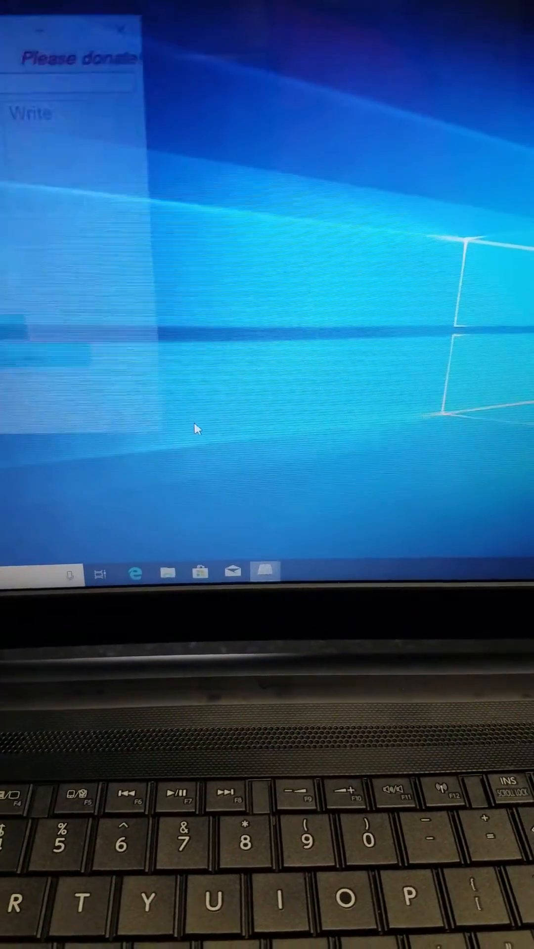